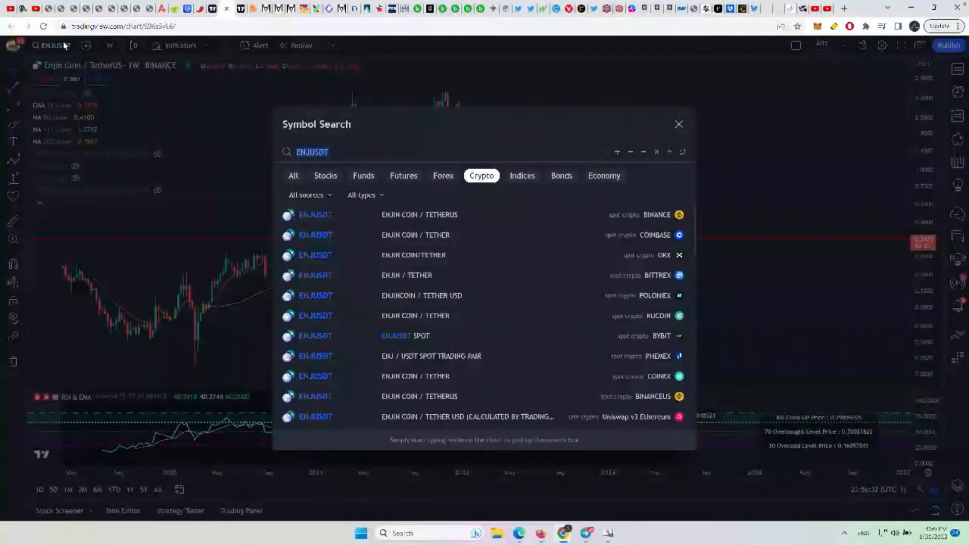
- Search for FET in the symbol search to list its trading pairs
type("FET")
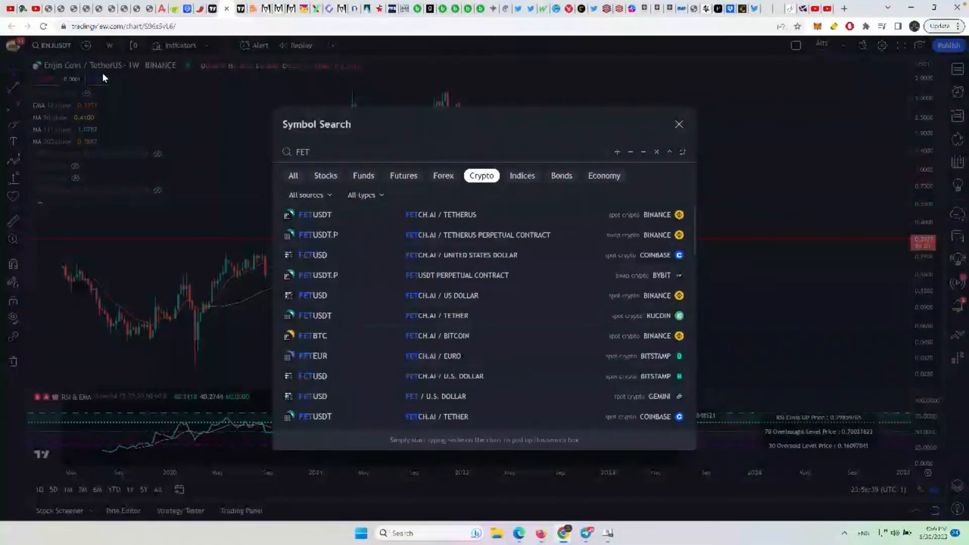
- Load the FETUSDT Binance chart from the search results
left_click(315, 215)
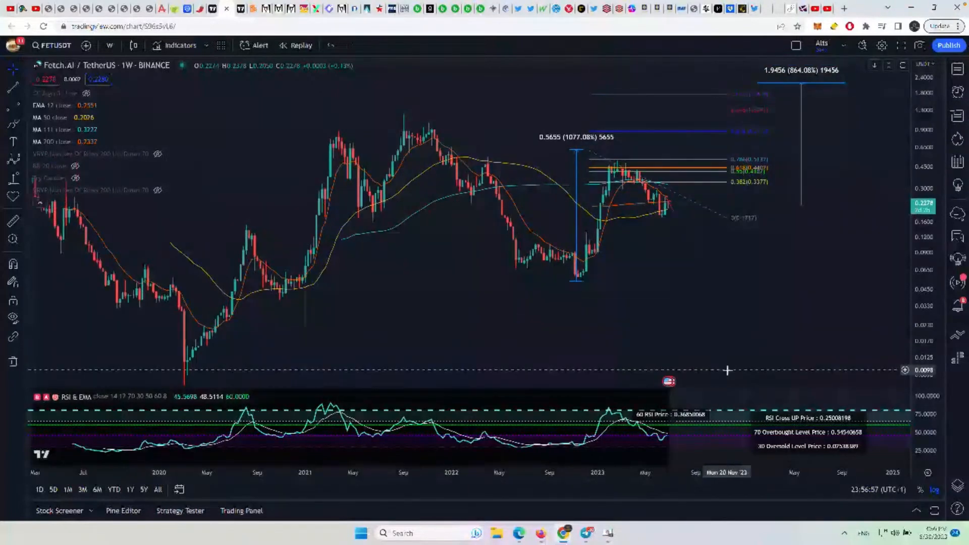
mouse_move(741, 80)
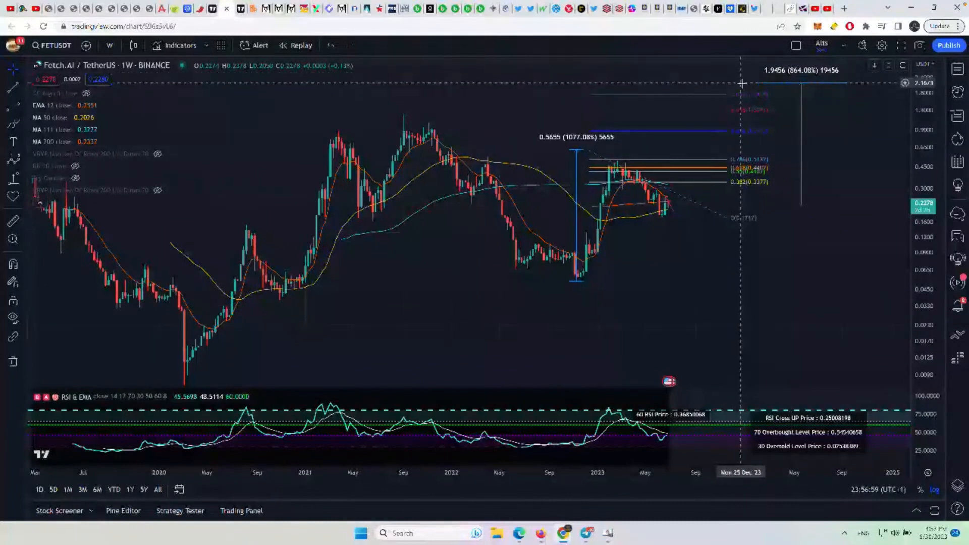
mouse_move(679, 345)
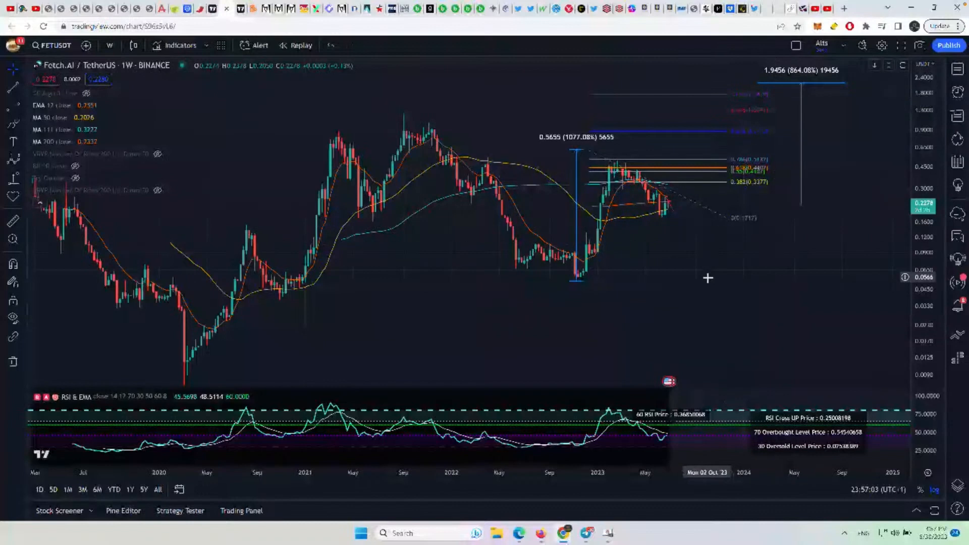
mouse_move(708, 333)
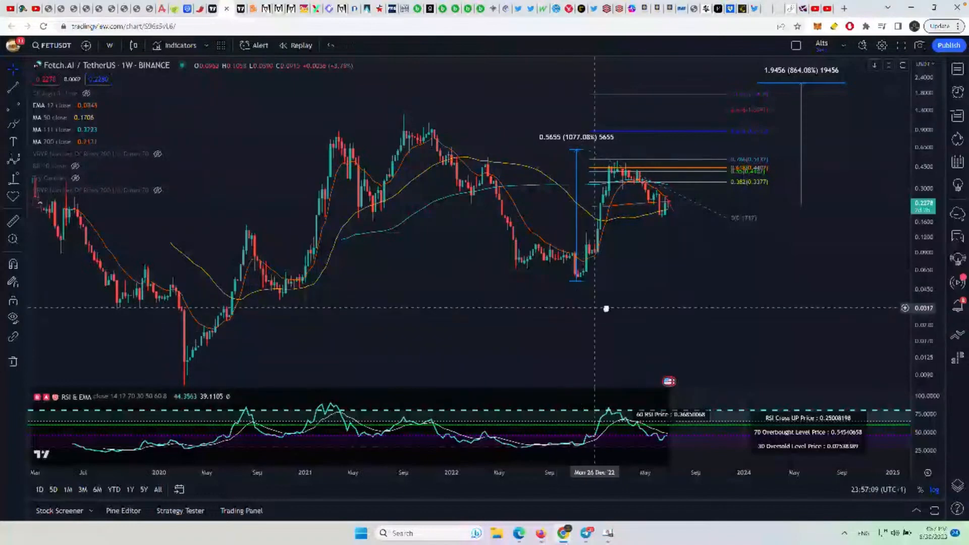
left_click_drag(606, 309, 640, 292)
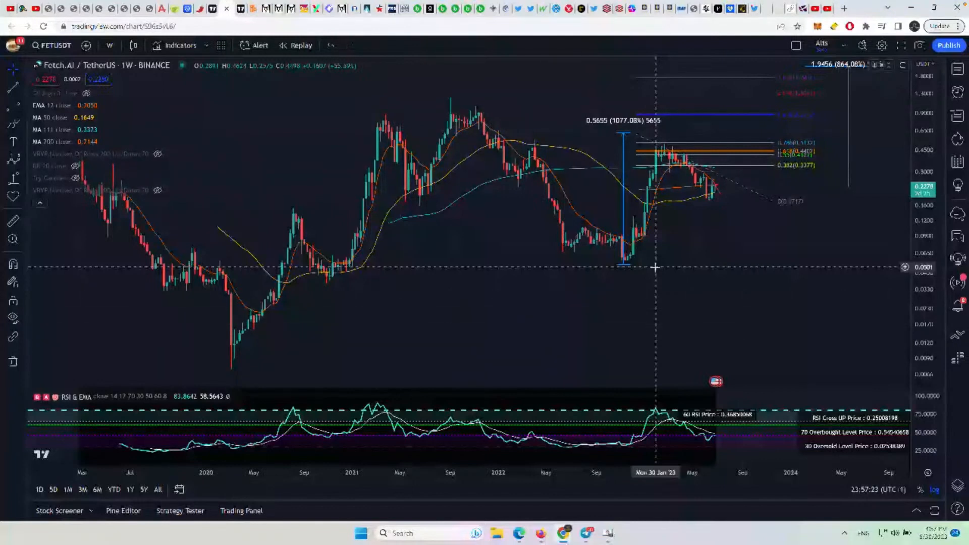
mouse_move(651, 301)
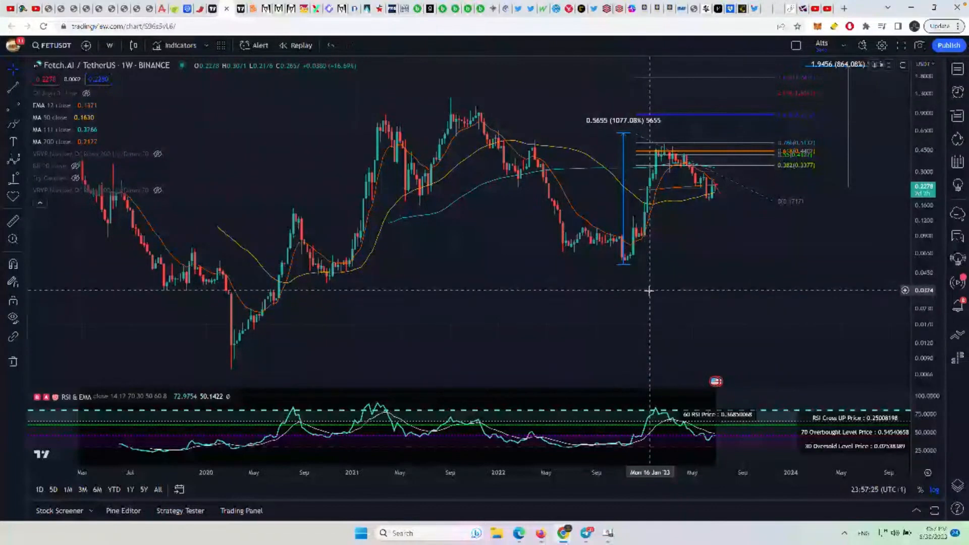
mouse_move(822, 324)
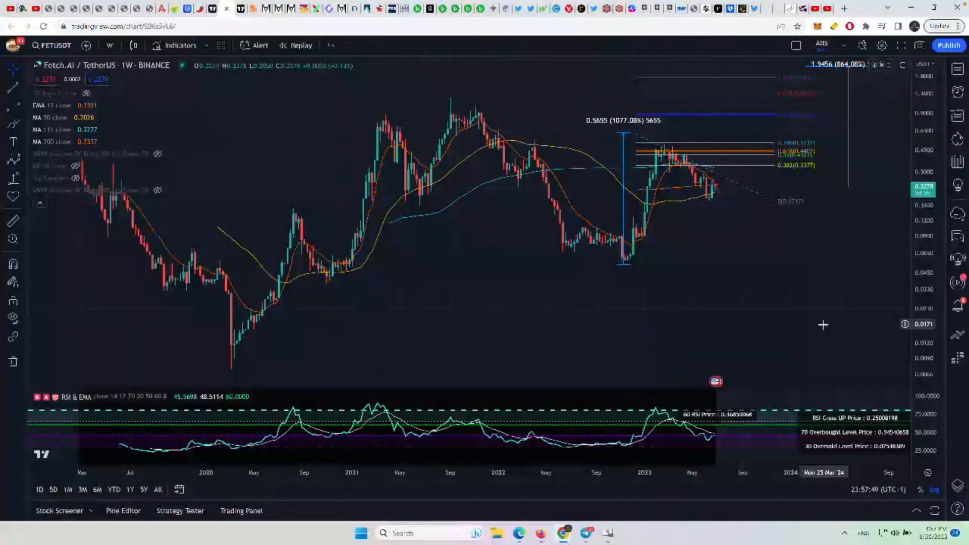
mouse_move(817, 305)
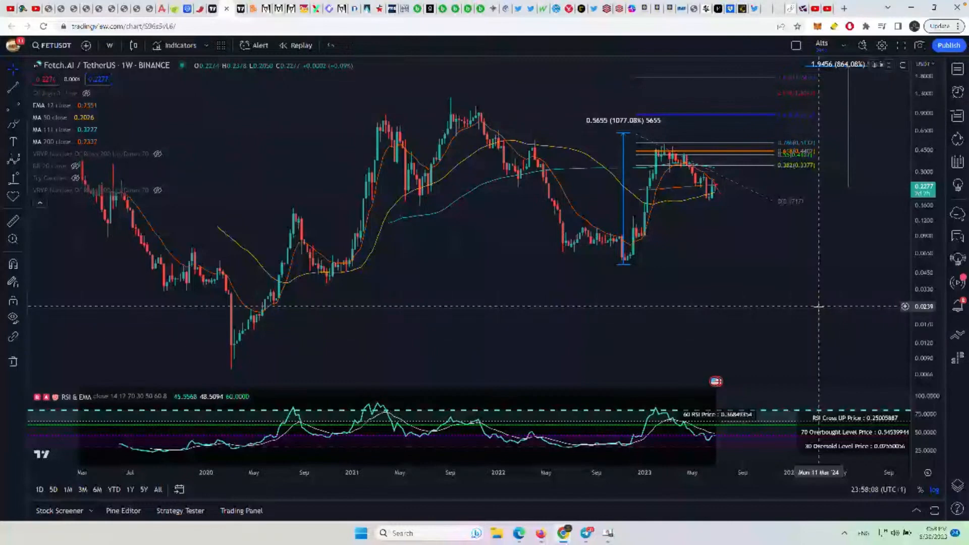
mouse_move(430, 352)
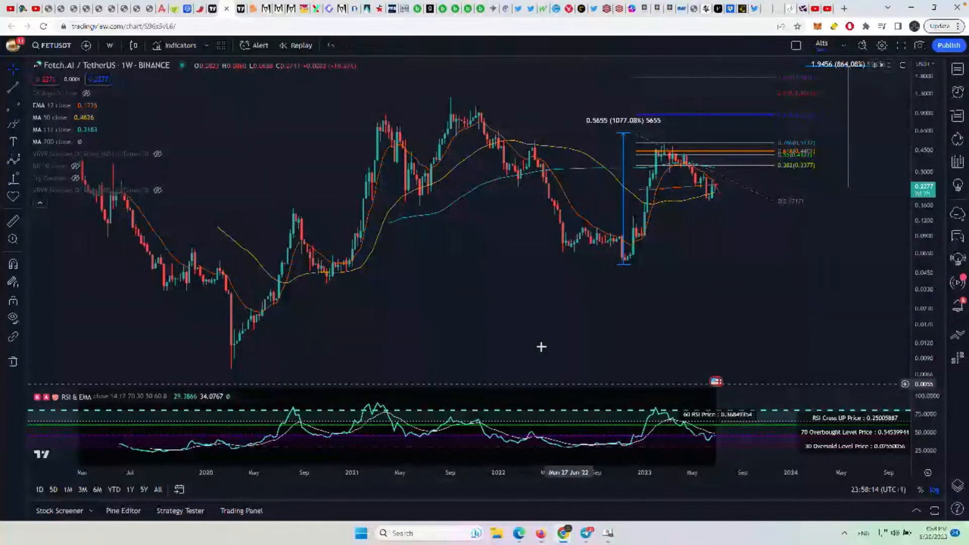
mouse_move(477, 326)
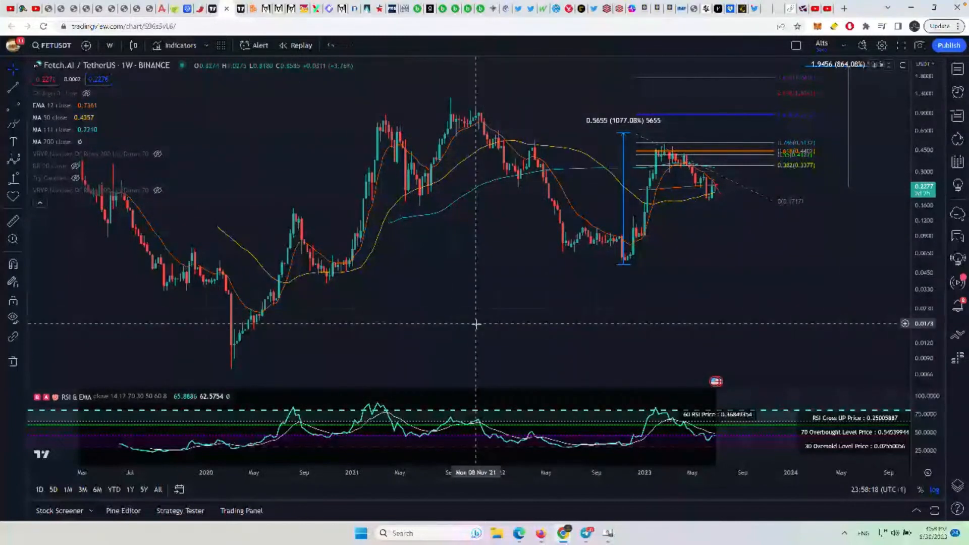
mouse_move(457, 319)
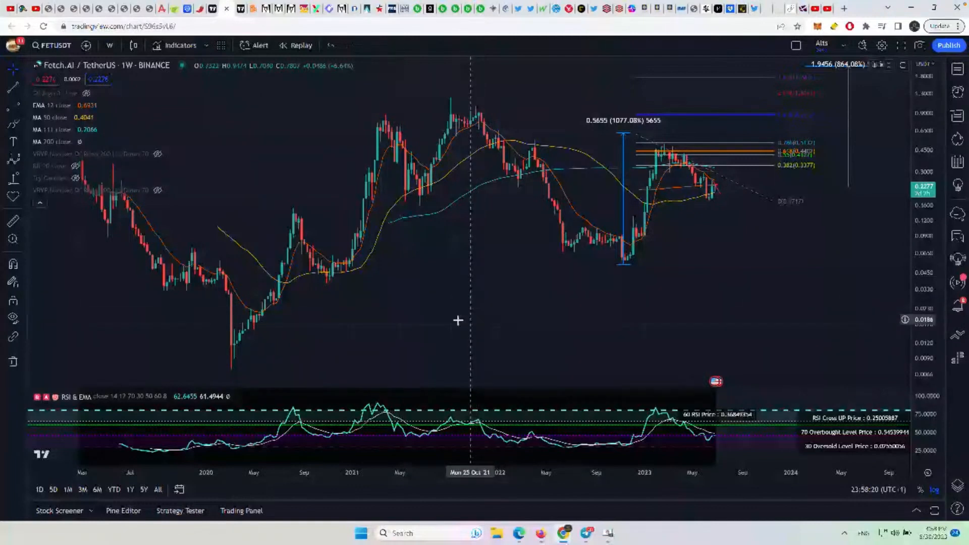
mouse_move(484, 87)
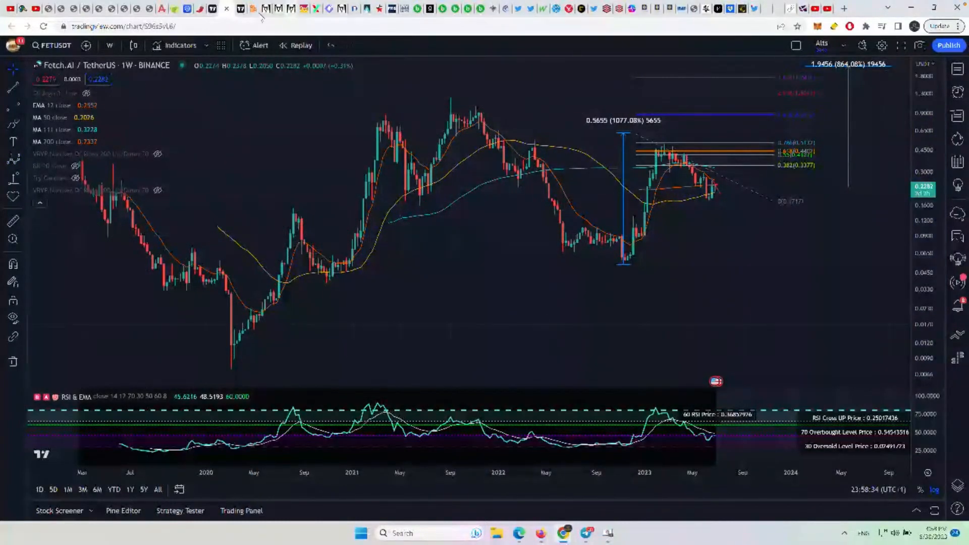
mouse_move(576, 262)
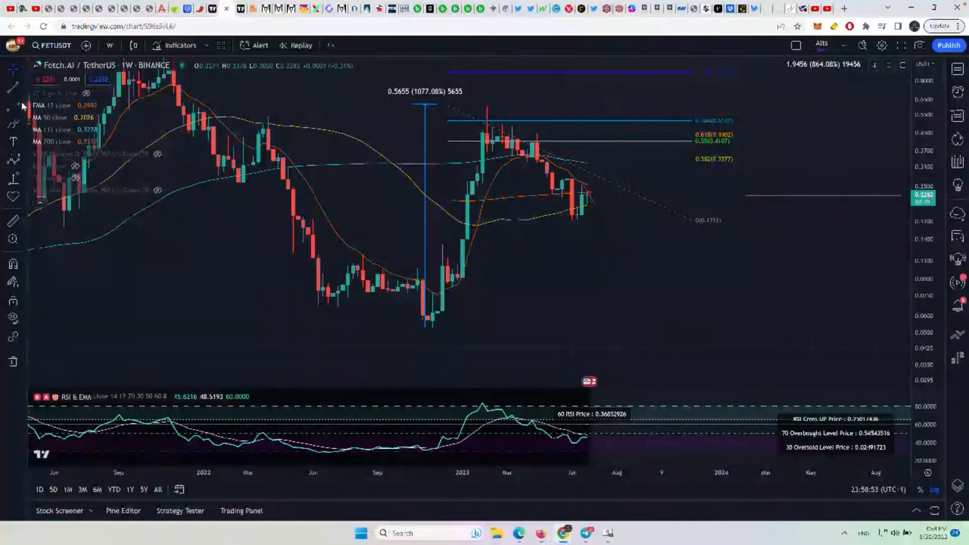
mouse_move(376, 332)
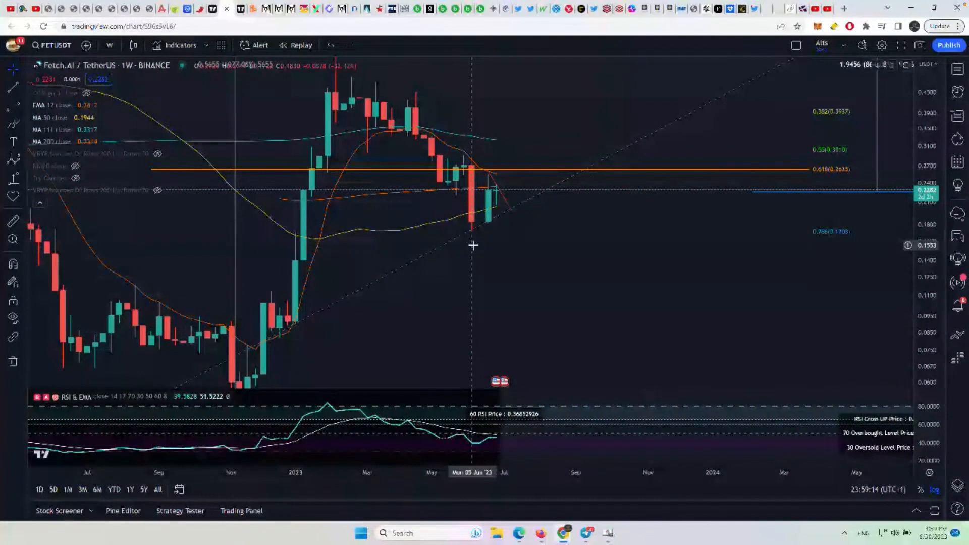
mouse_move(466, 245)
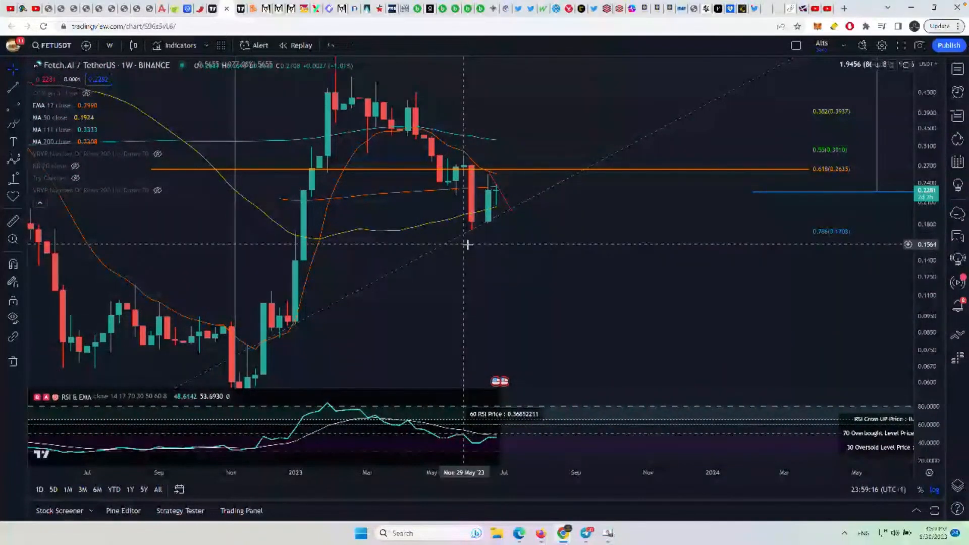
mouse_move(472, 250)
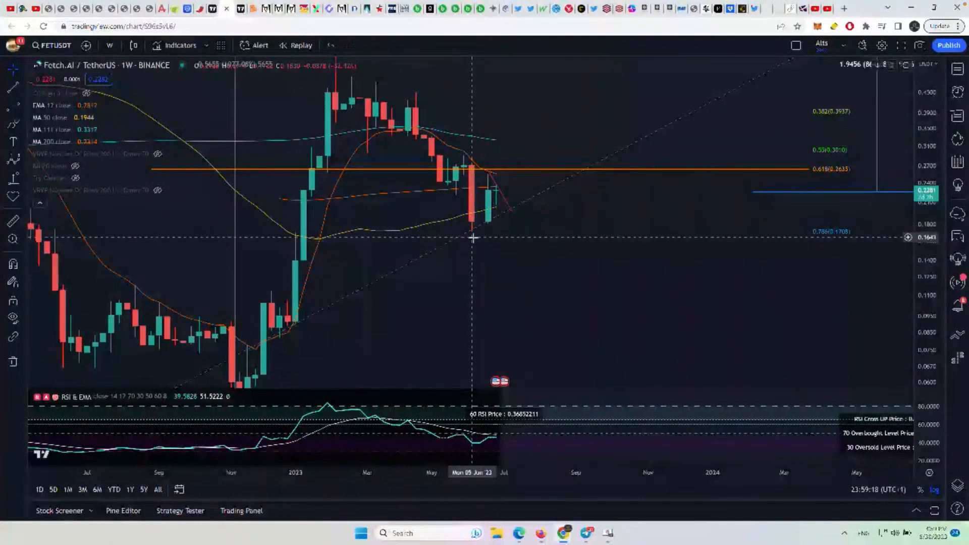
mouse_move(587, 290)
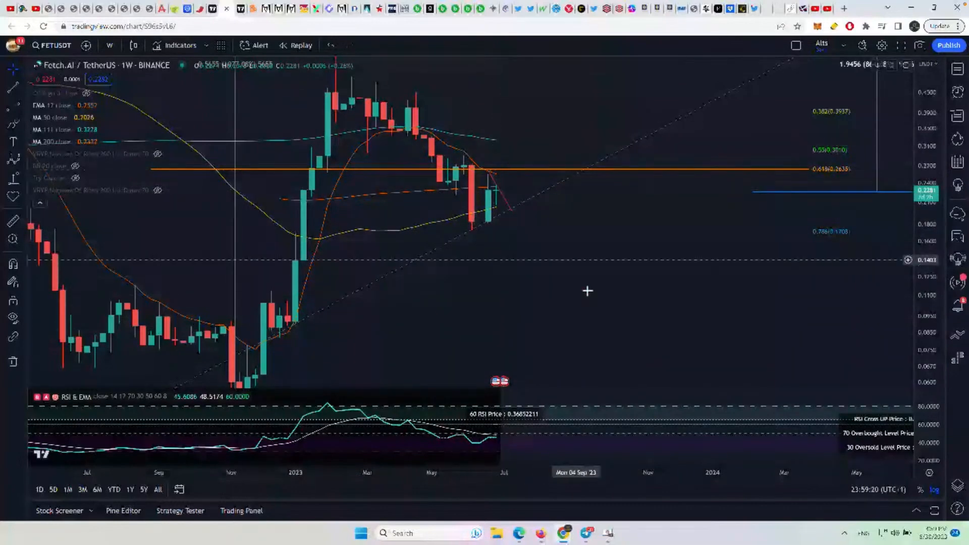
mouse_move(590, 309)
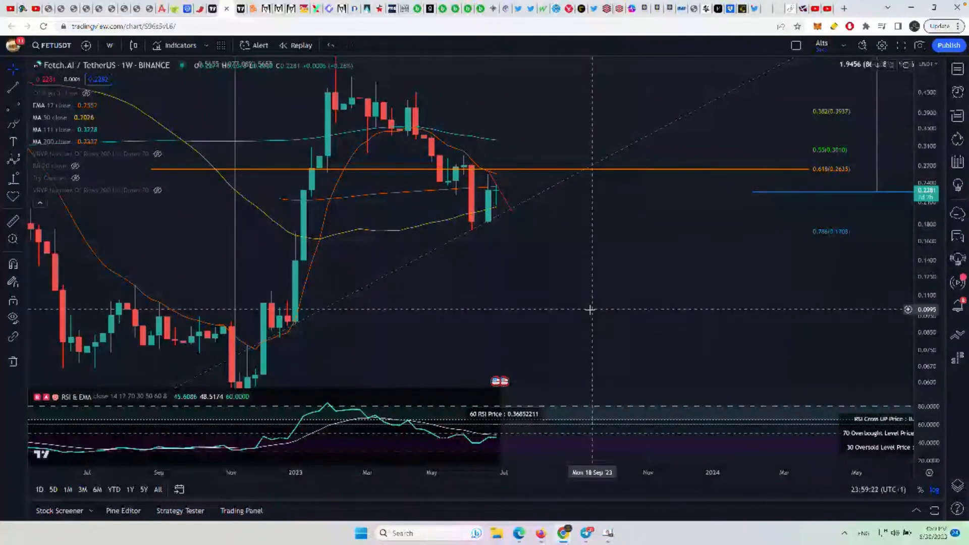
mouse_move(853, 247)
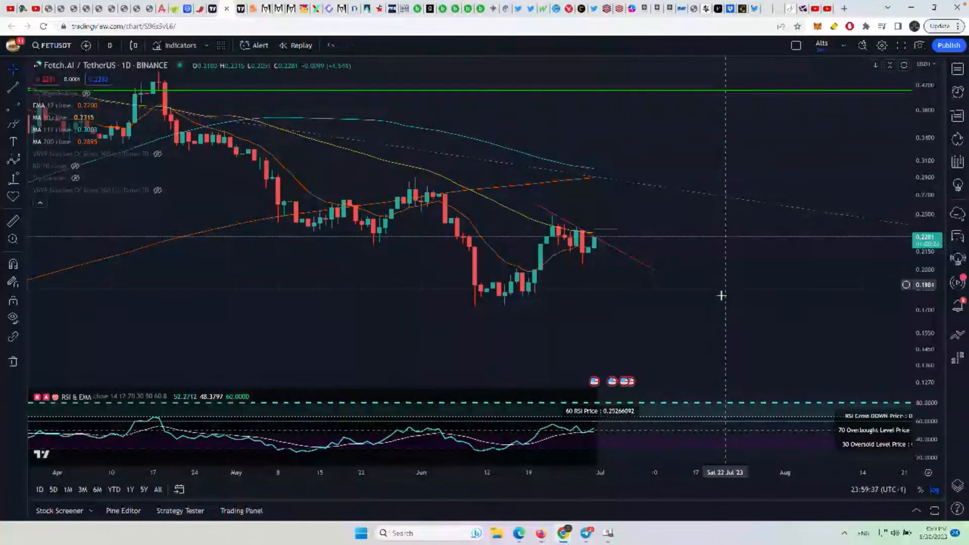
mouse_move(607, 262)
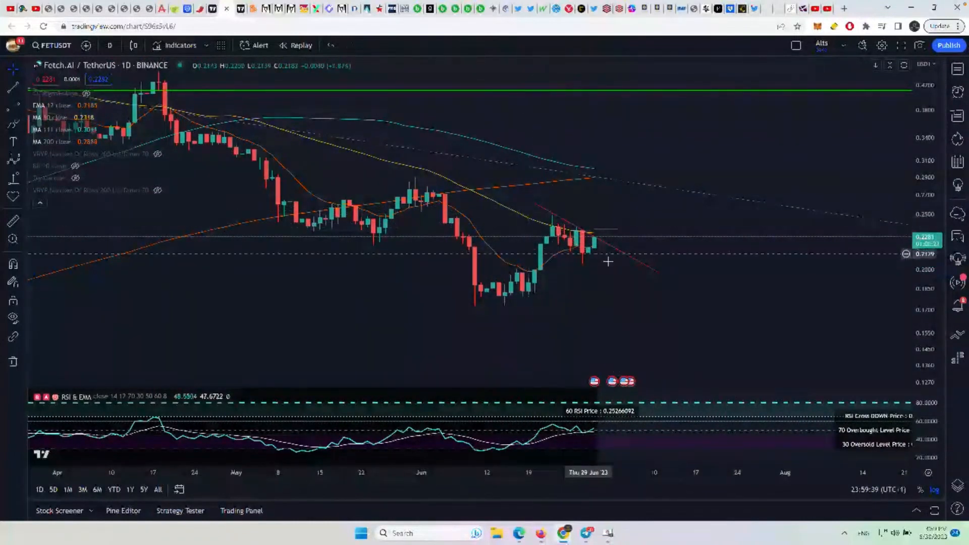
mouse_move(551, 201)
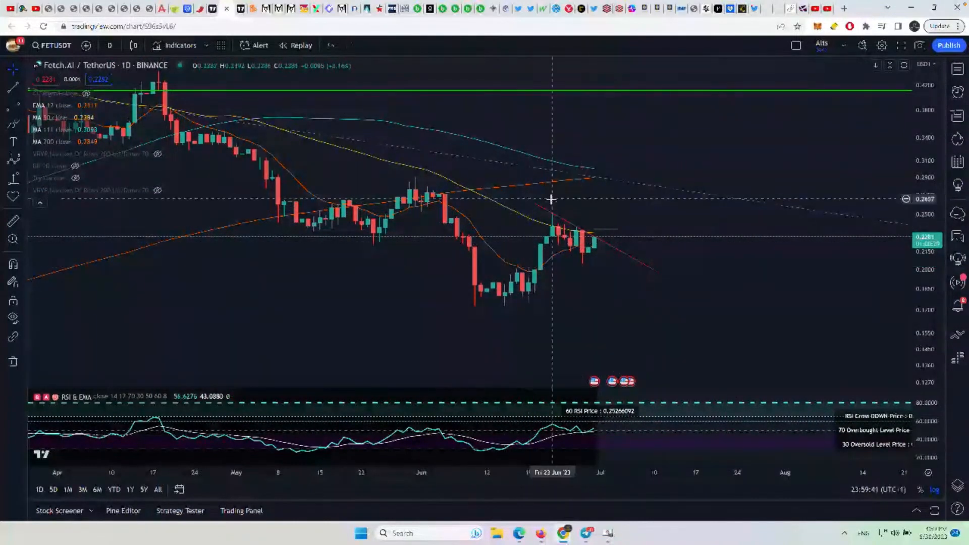
mouse_move(609, 246)
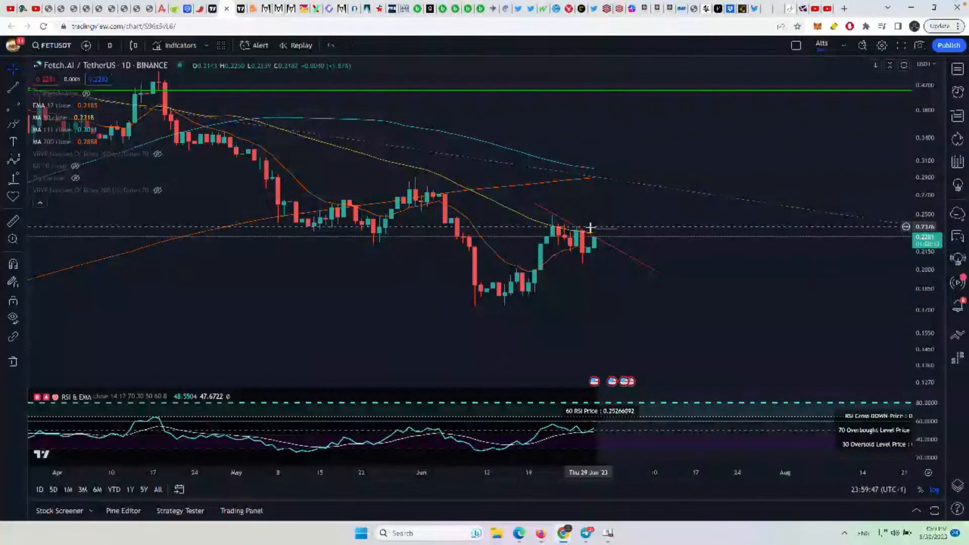
mouse_move(615, 177)
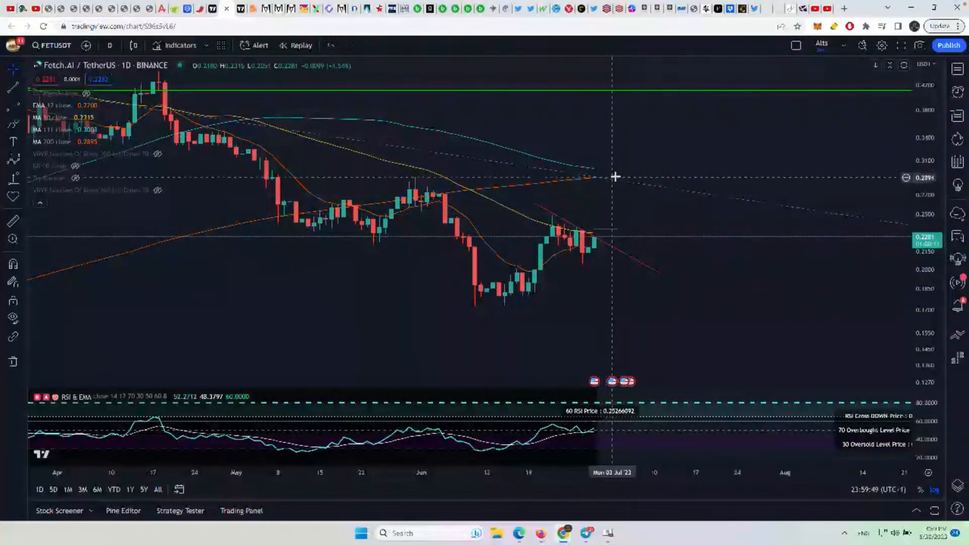
mouse_move(633, 174)
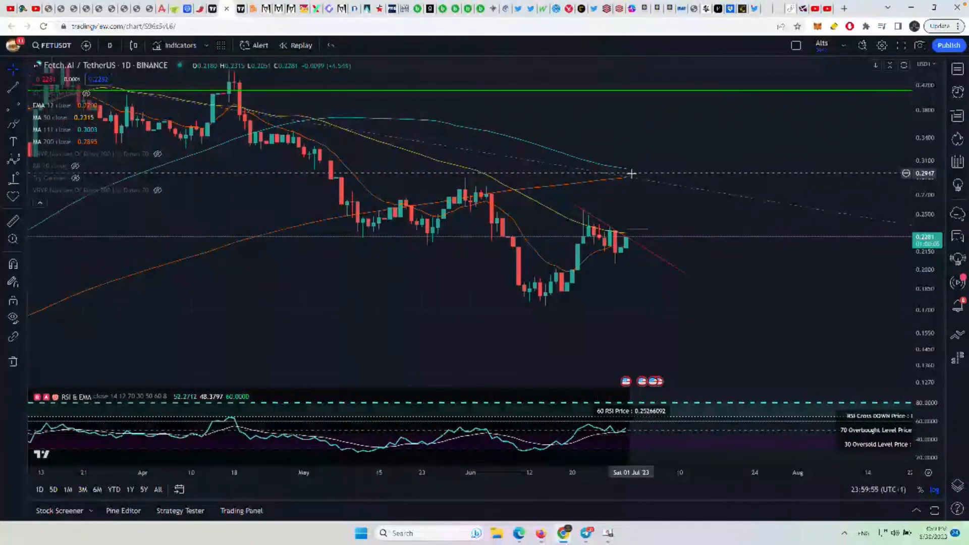
mouse_move(653, 246)
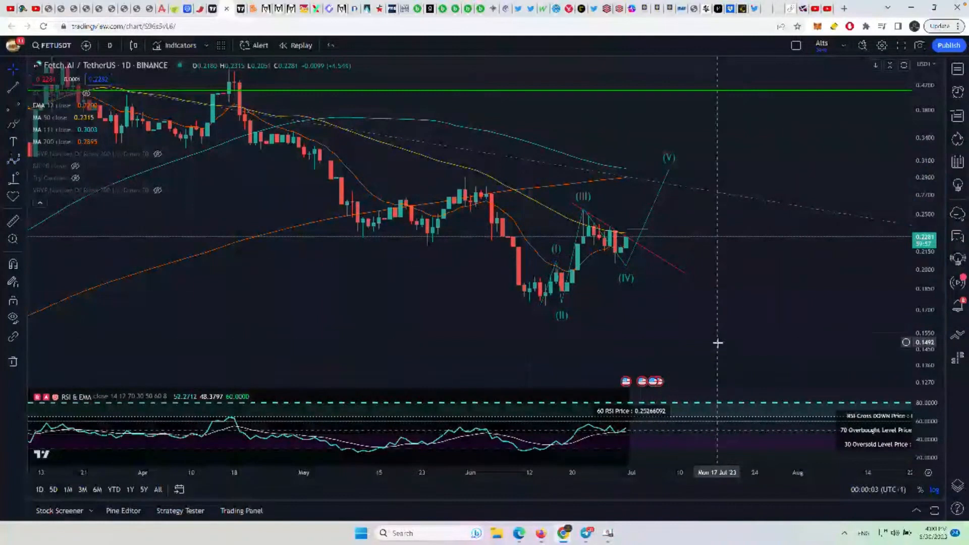
mouse_move(632, 264)
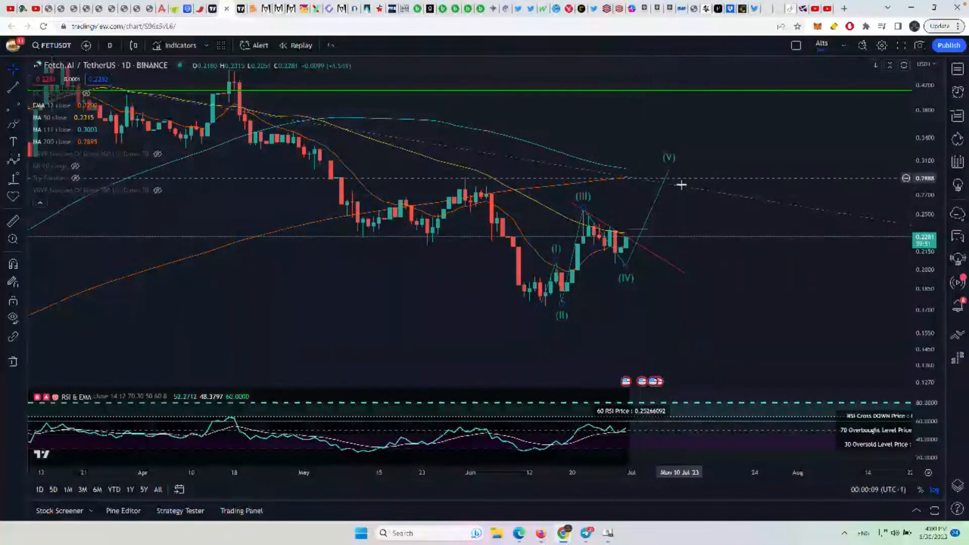
mouse_move(664, 167)
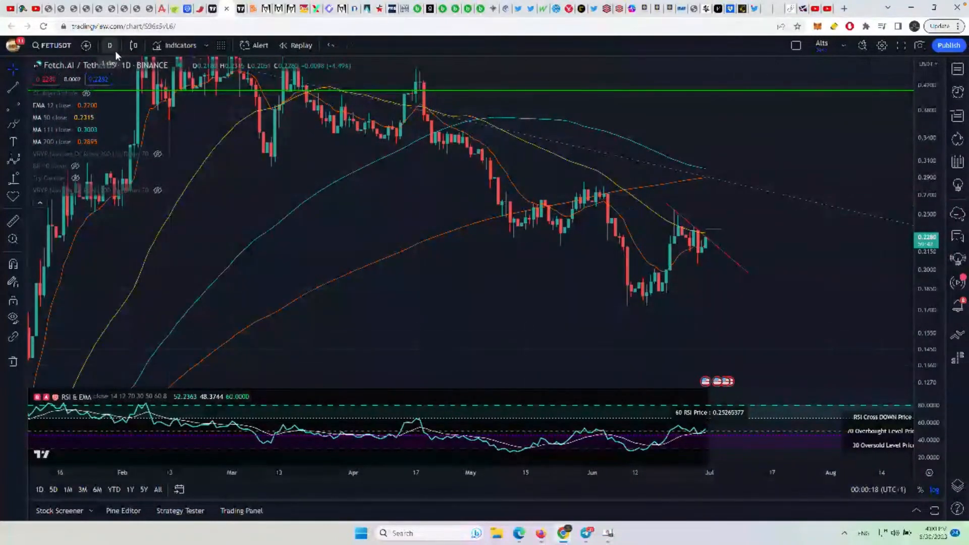
- Set the chart interval to 1 week
left_click(112, 45)
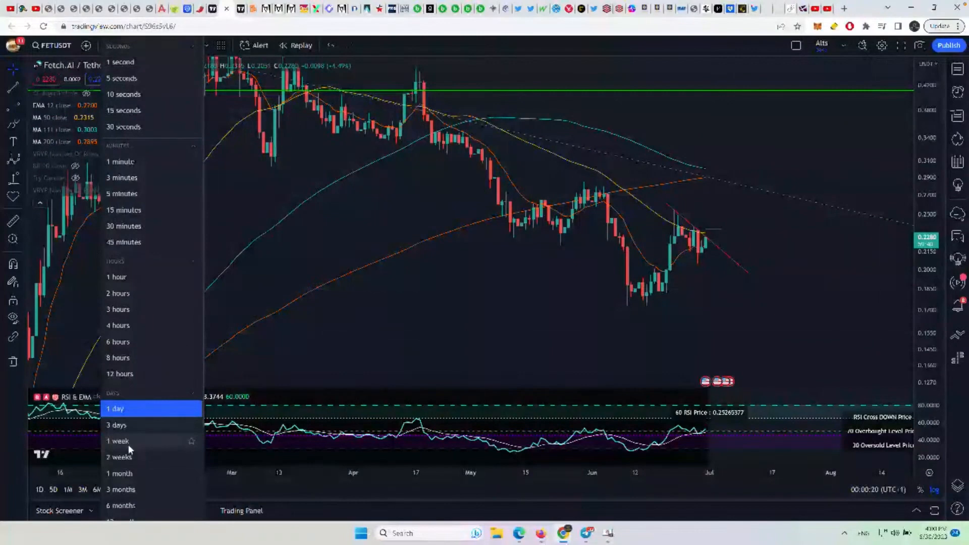
left_click(117, 441)
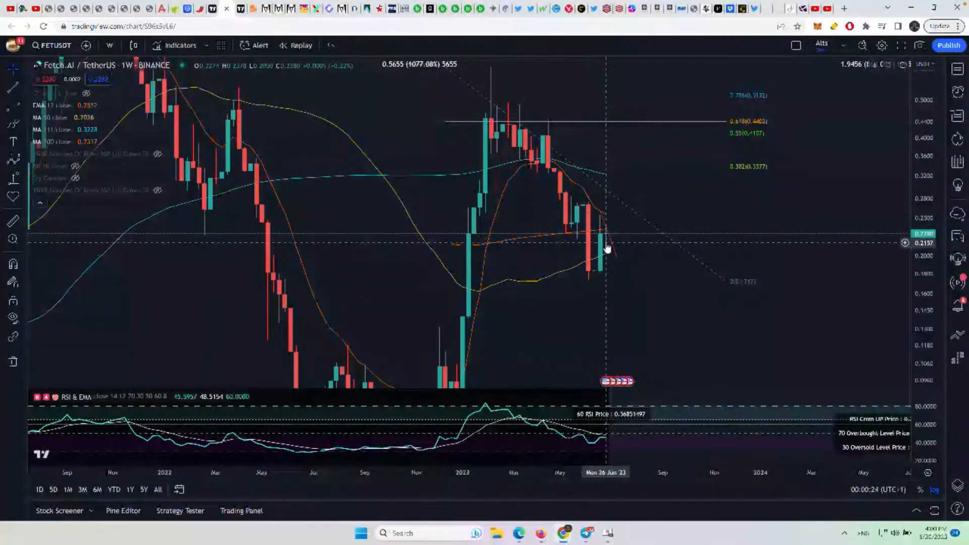
mouse_move(596, 268)
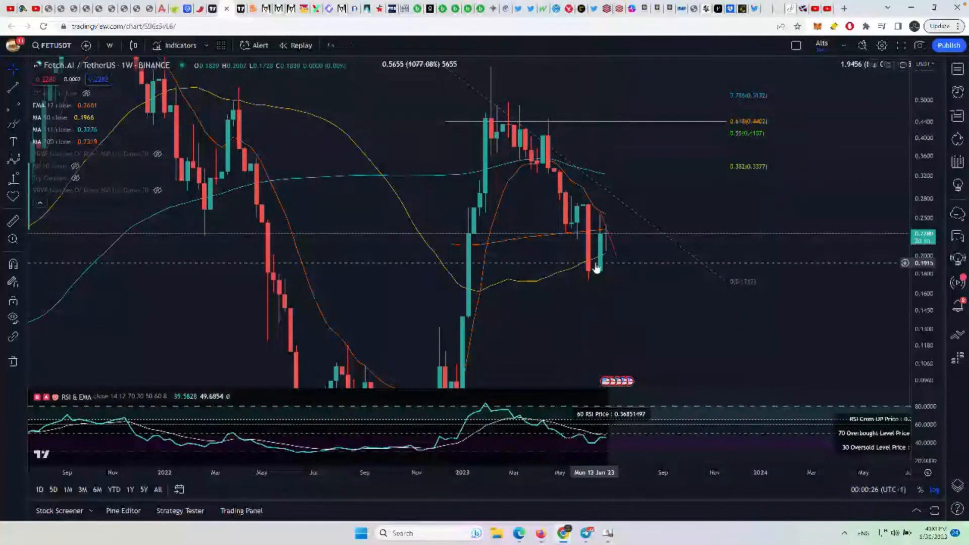
mouse_move(653, 172)
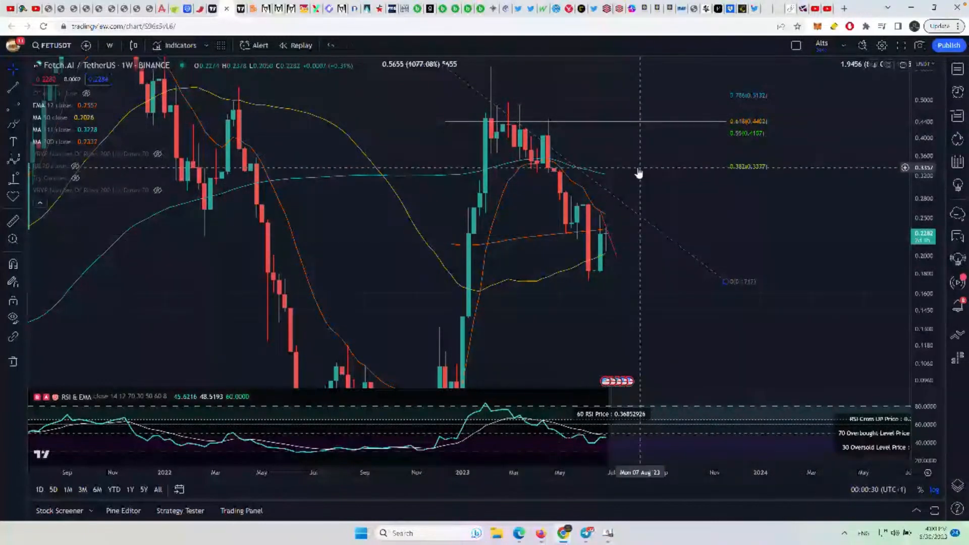
mouse_move(645, 139)
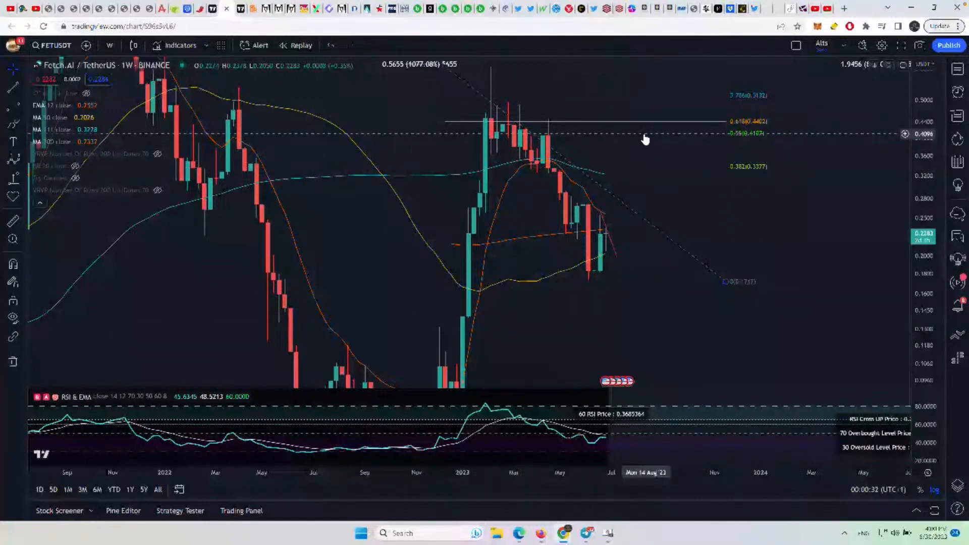
mouse_move(633, 123)
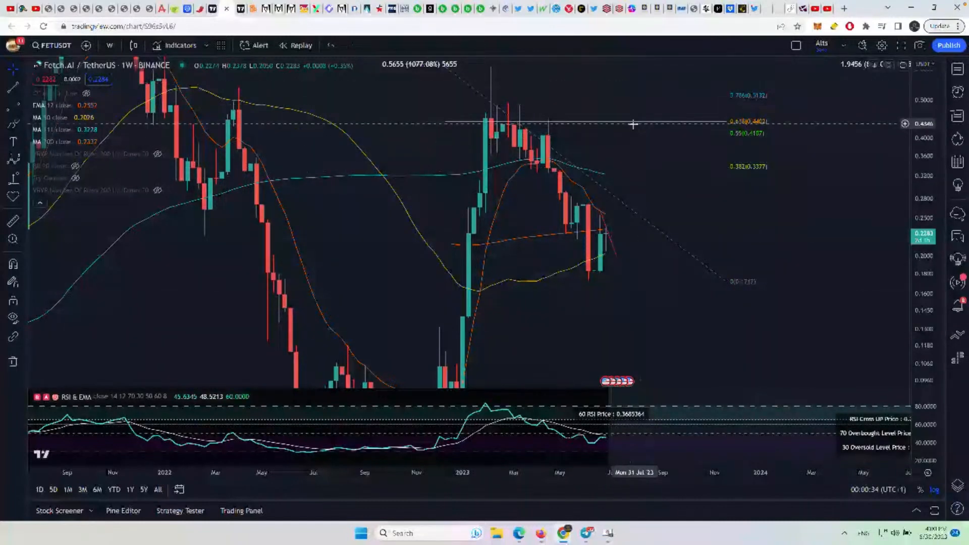
mouse_move(614, 131)
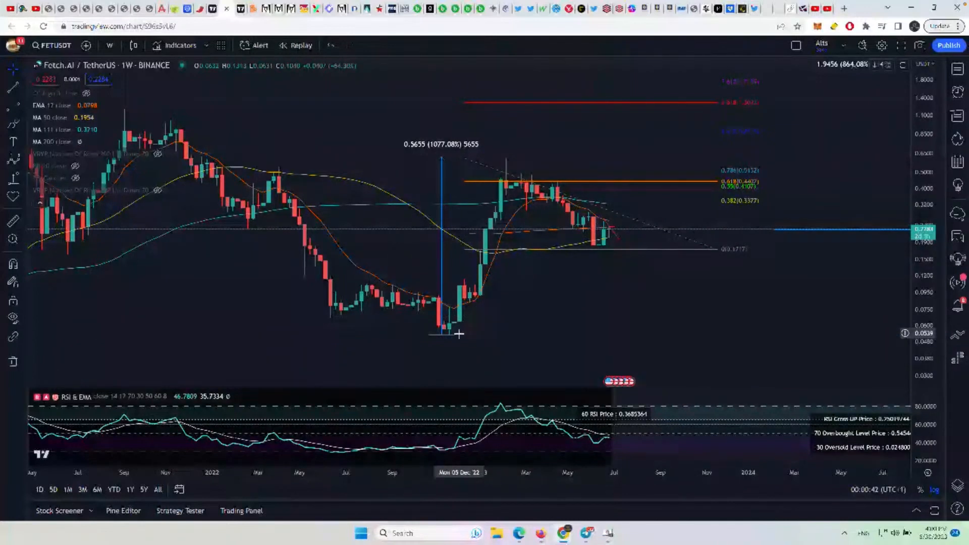
mouse_move(506, 180)
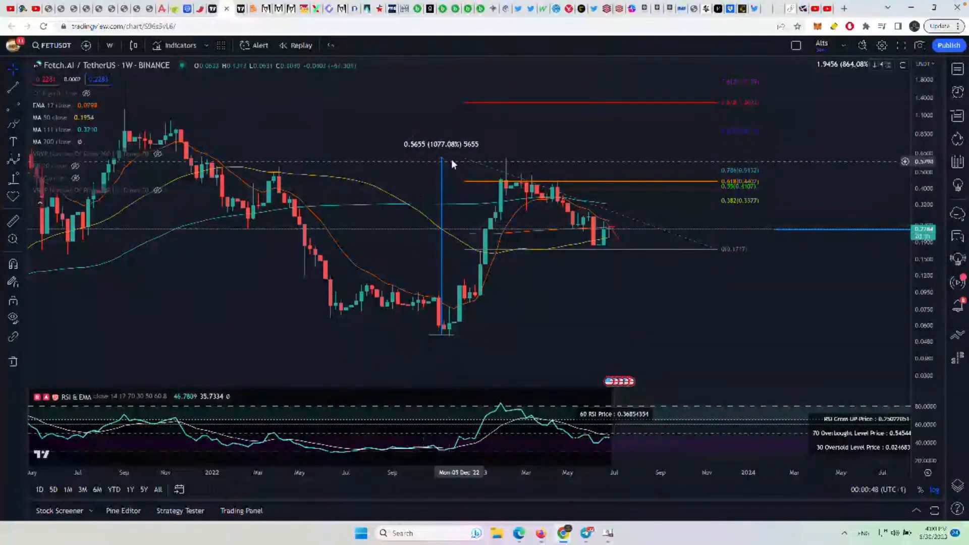
mouse_move(470, 196)
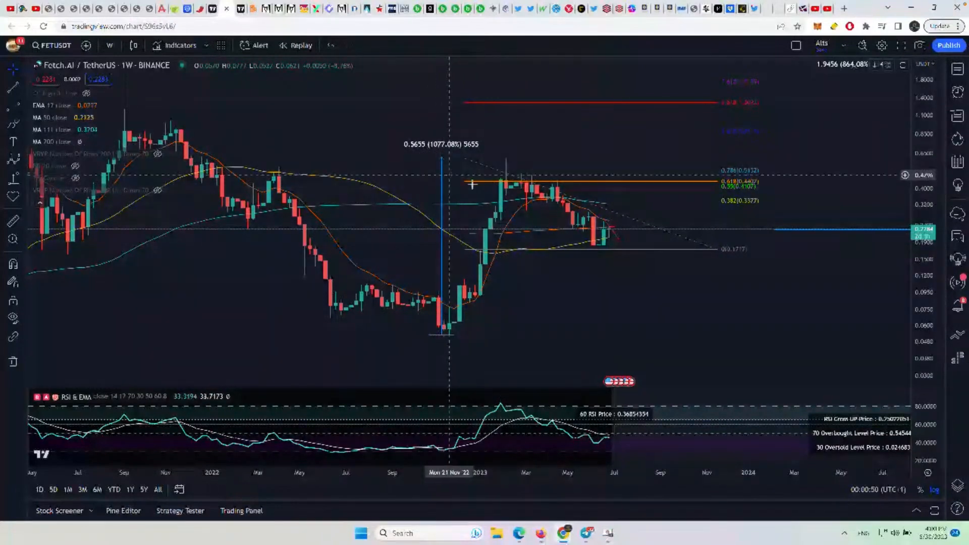
mouse_move(607, 258)
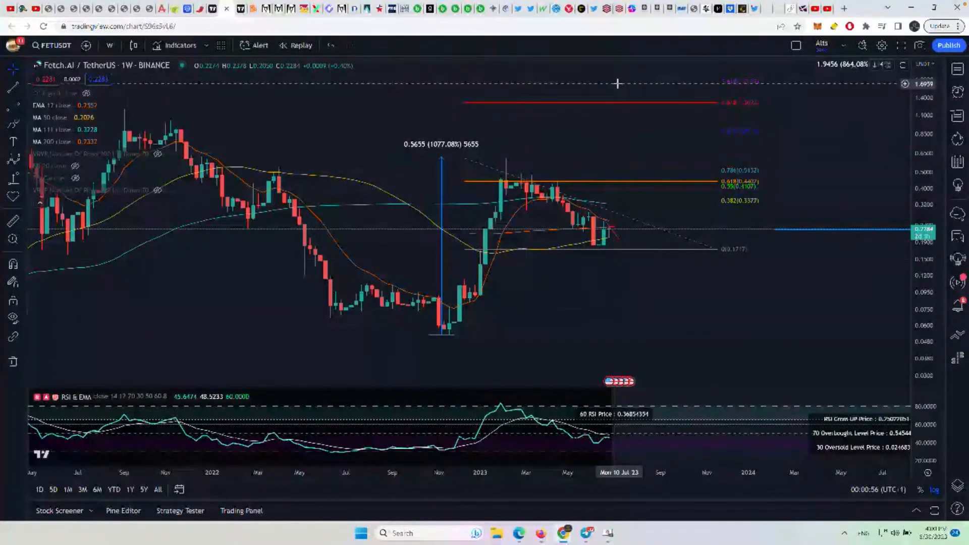
mouse_move(616, 85)
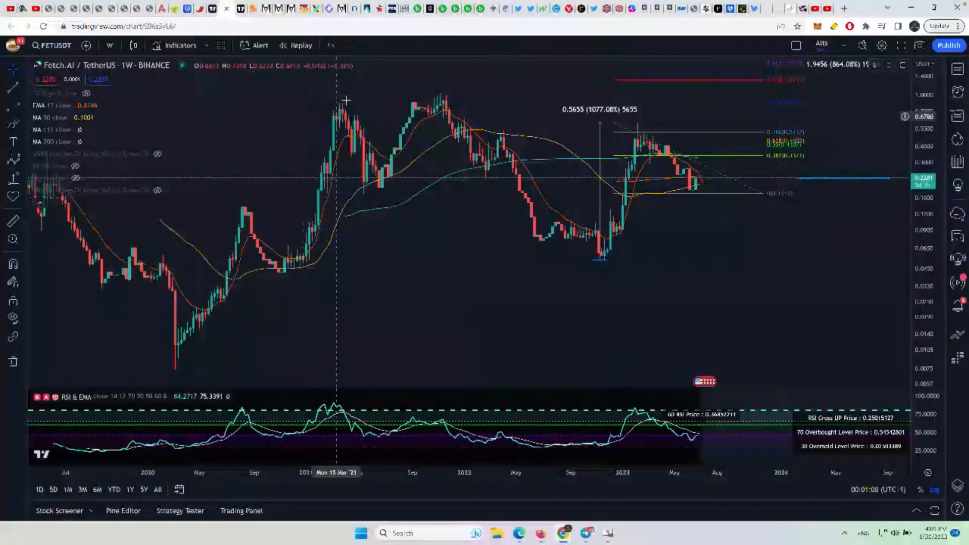
mouse_move(311, 212)
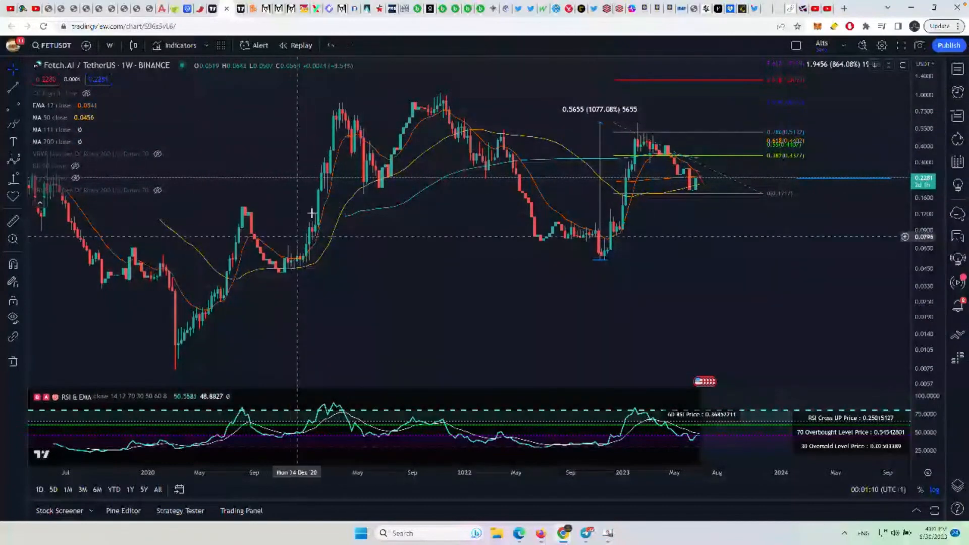
mouse_move(639, 129)
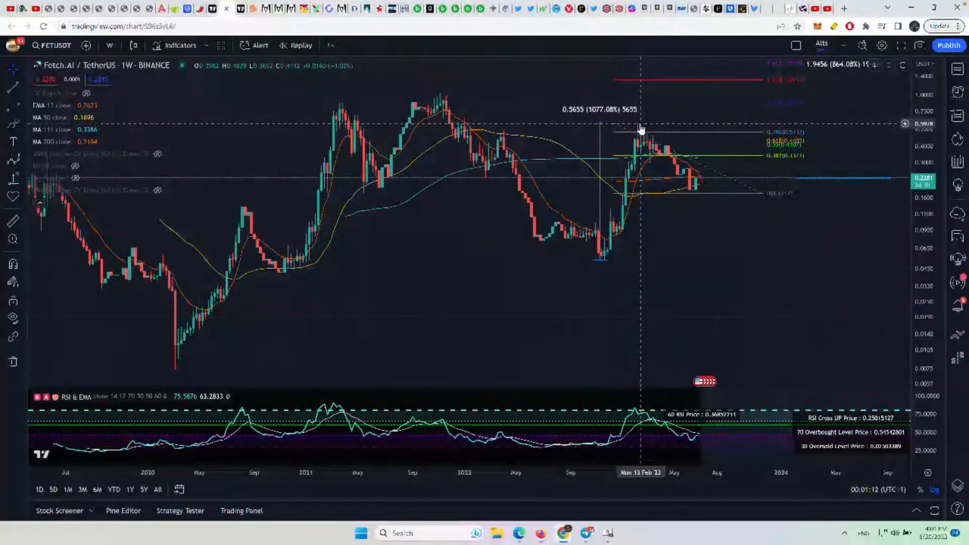
mouse_move(626, 140)
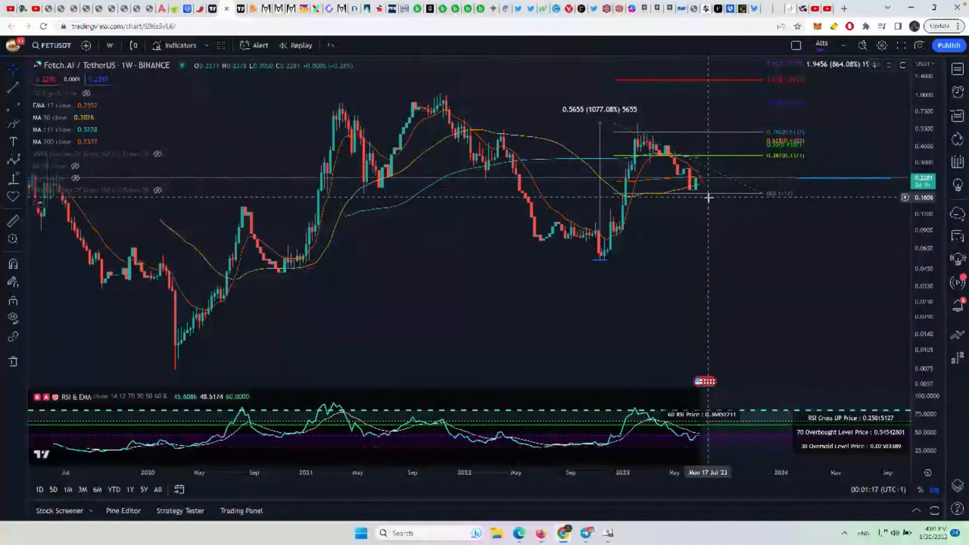
mouse_move(606, 130)
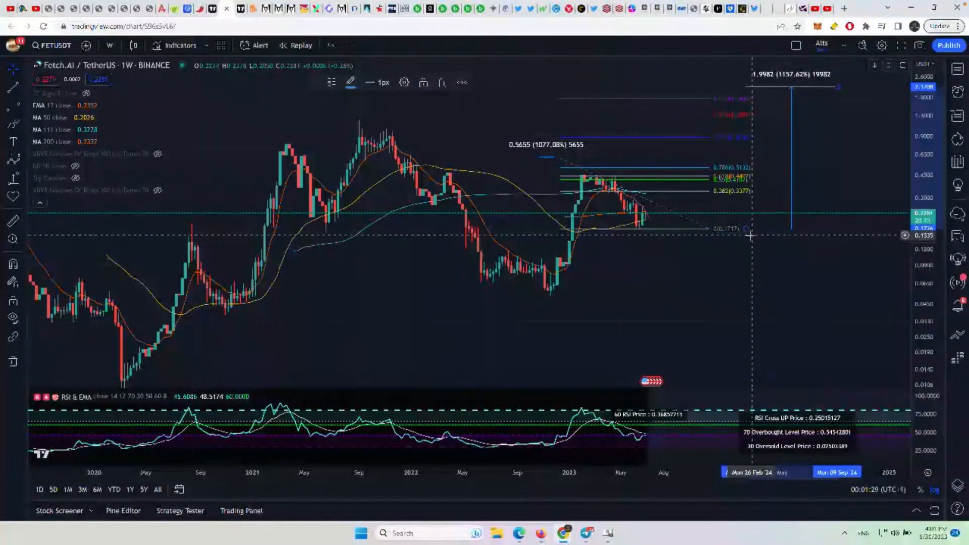
mouse_move(686, 260)
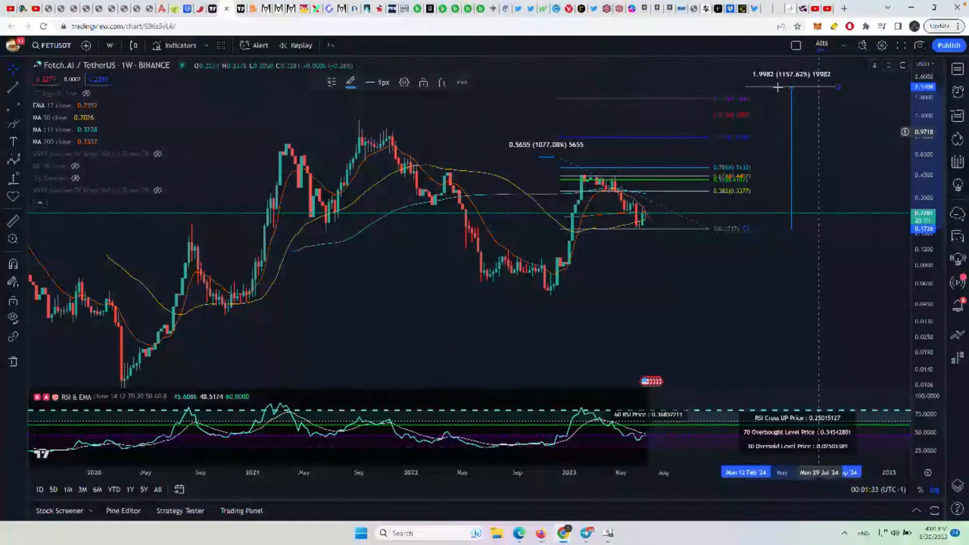
mouse_move(591, 267)
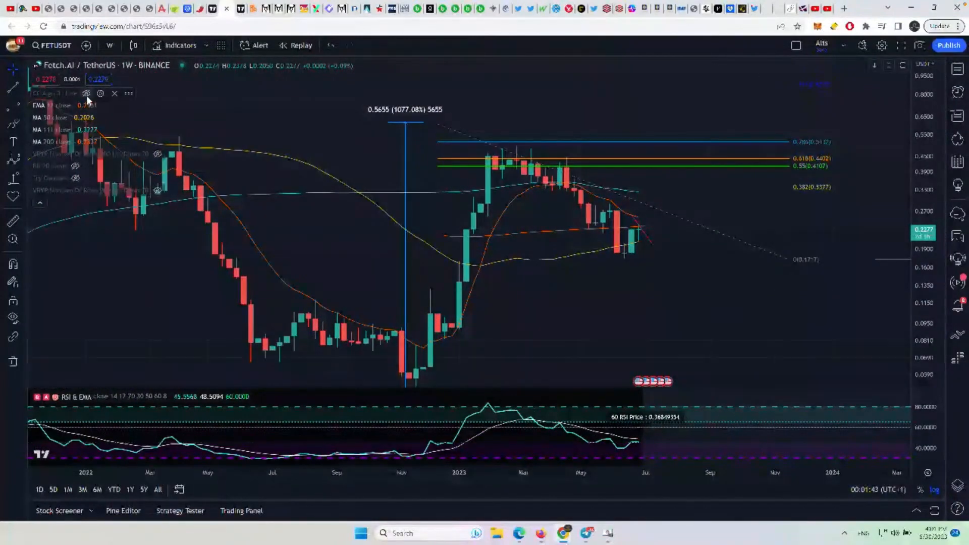
mouse_move(633, 324)
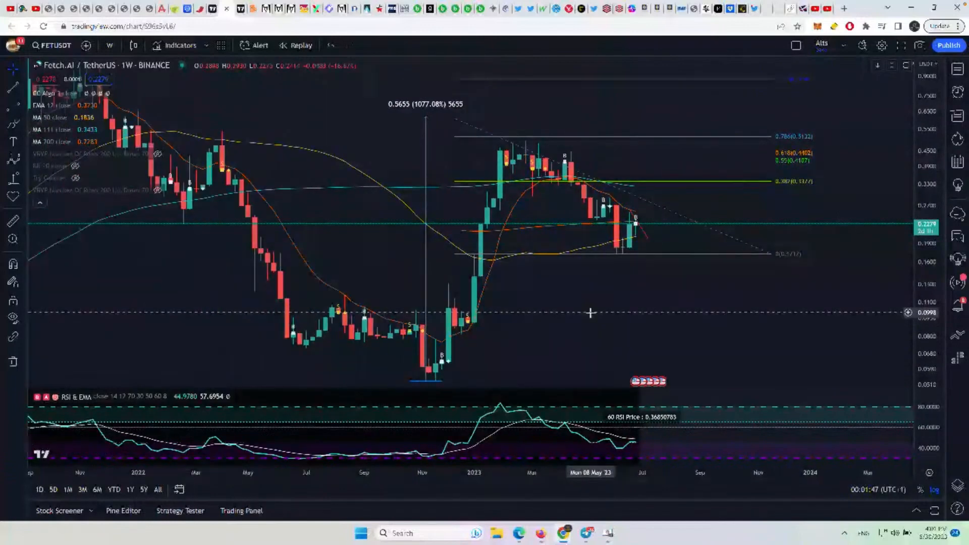
mouse_move(195, 171)
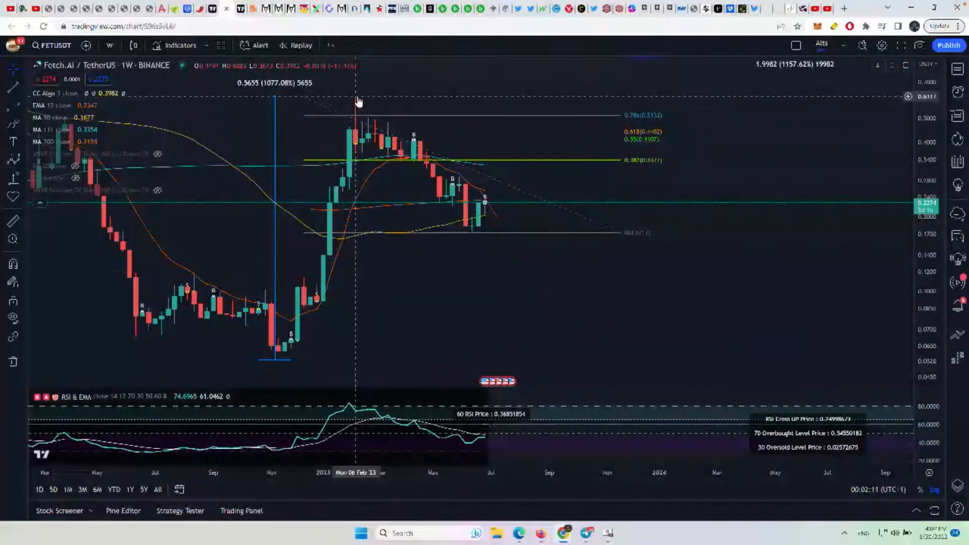
mouse_move(389, 146)
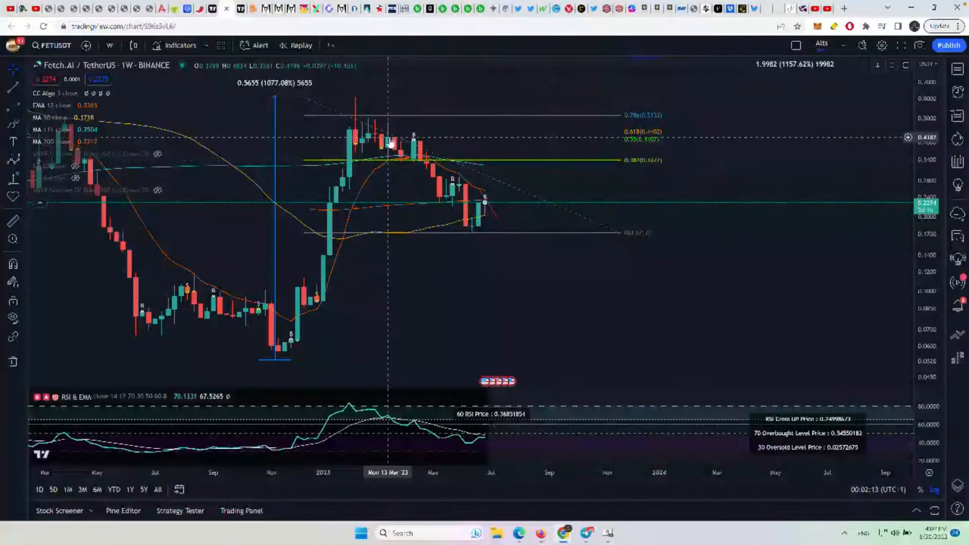
mouse_move(454, 213)
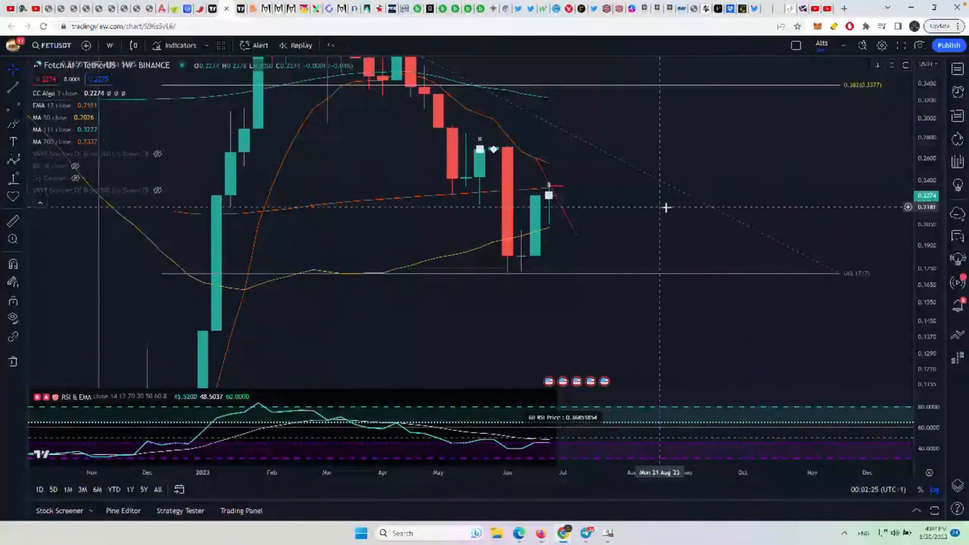
mouse_move(563, 183)
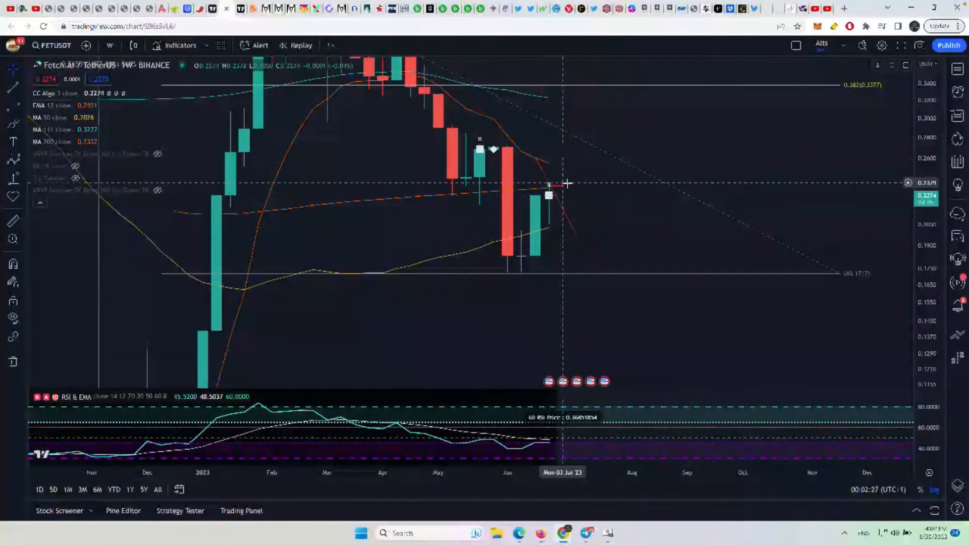
mouse_move(557, 189)
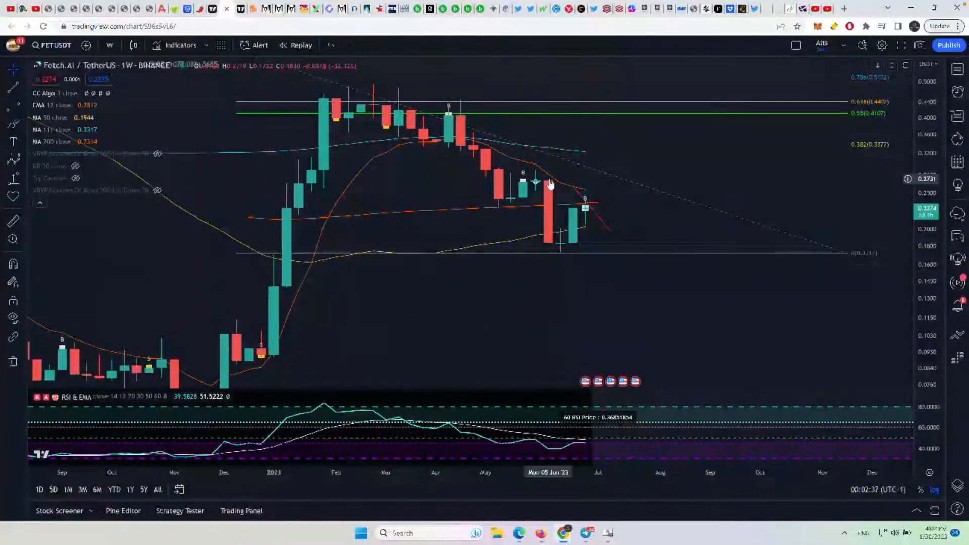
mouse_move(536, 185)
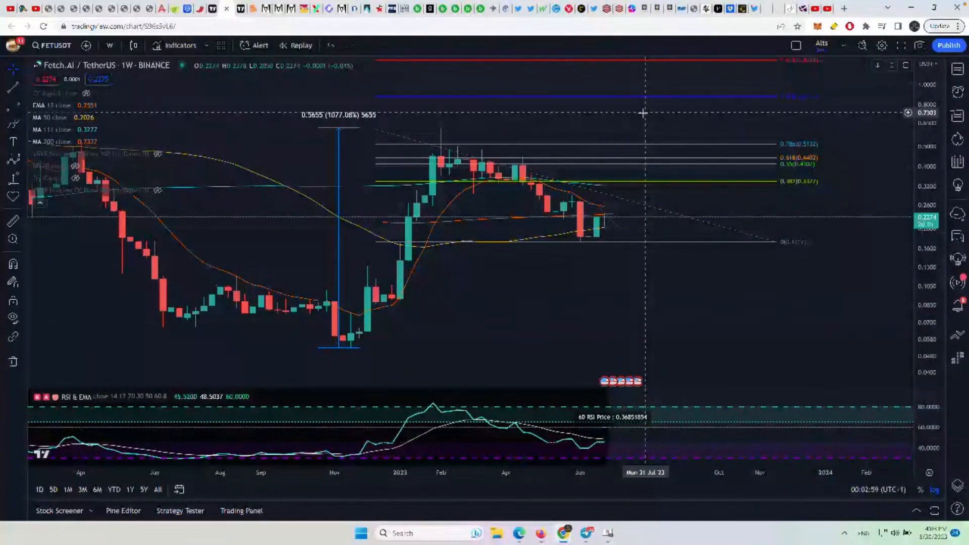
mouse_move(611, 321)
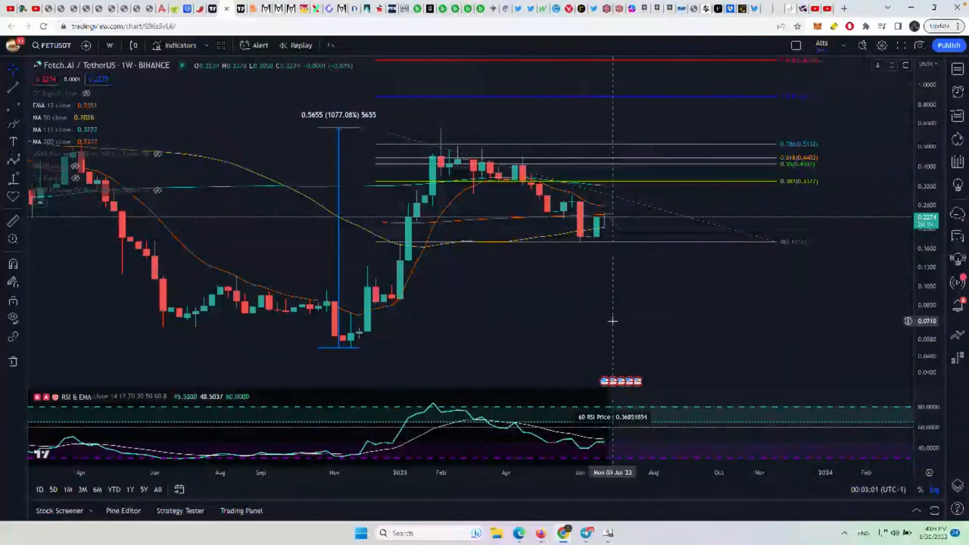
mouse_move(660, 332)
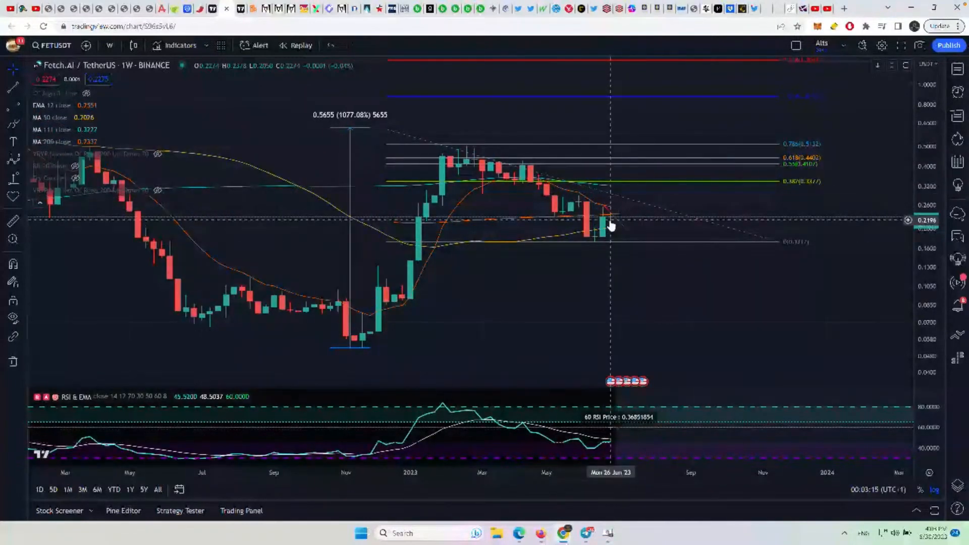
mouse_move(677, 281)
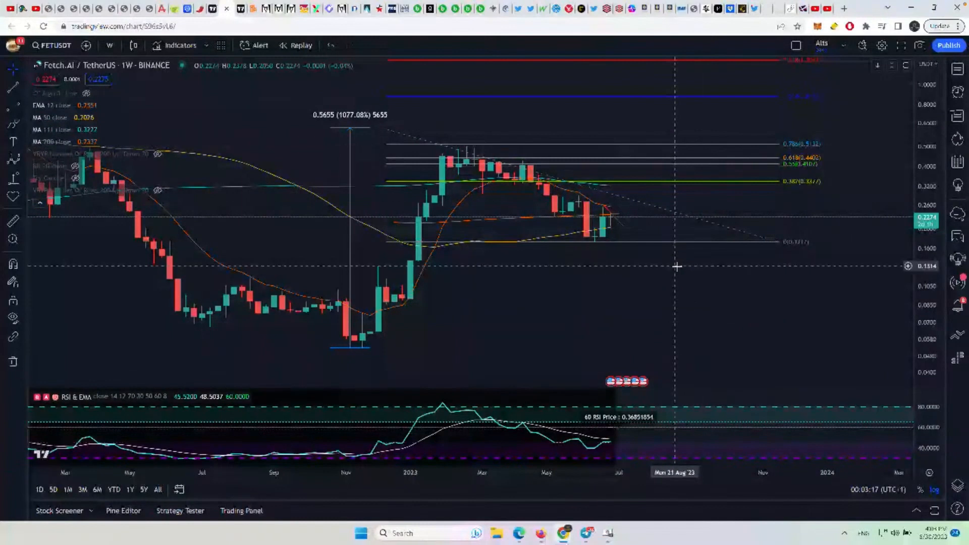
mouse_move(675, 307)
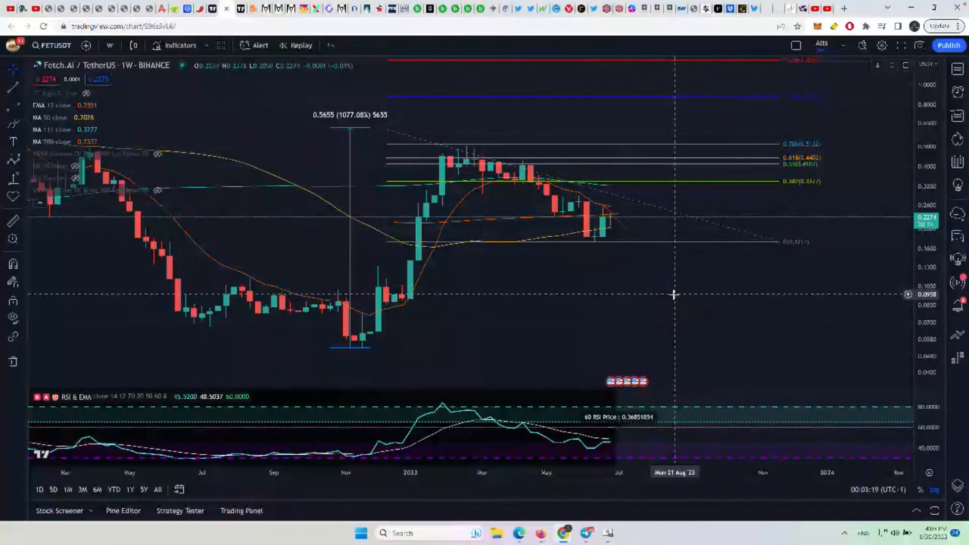